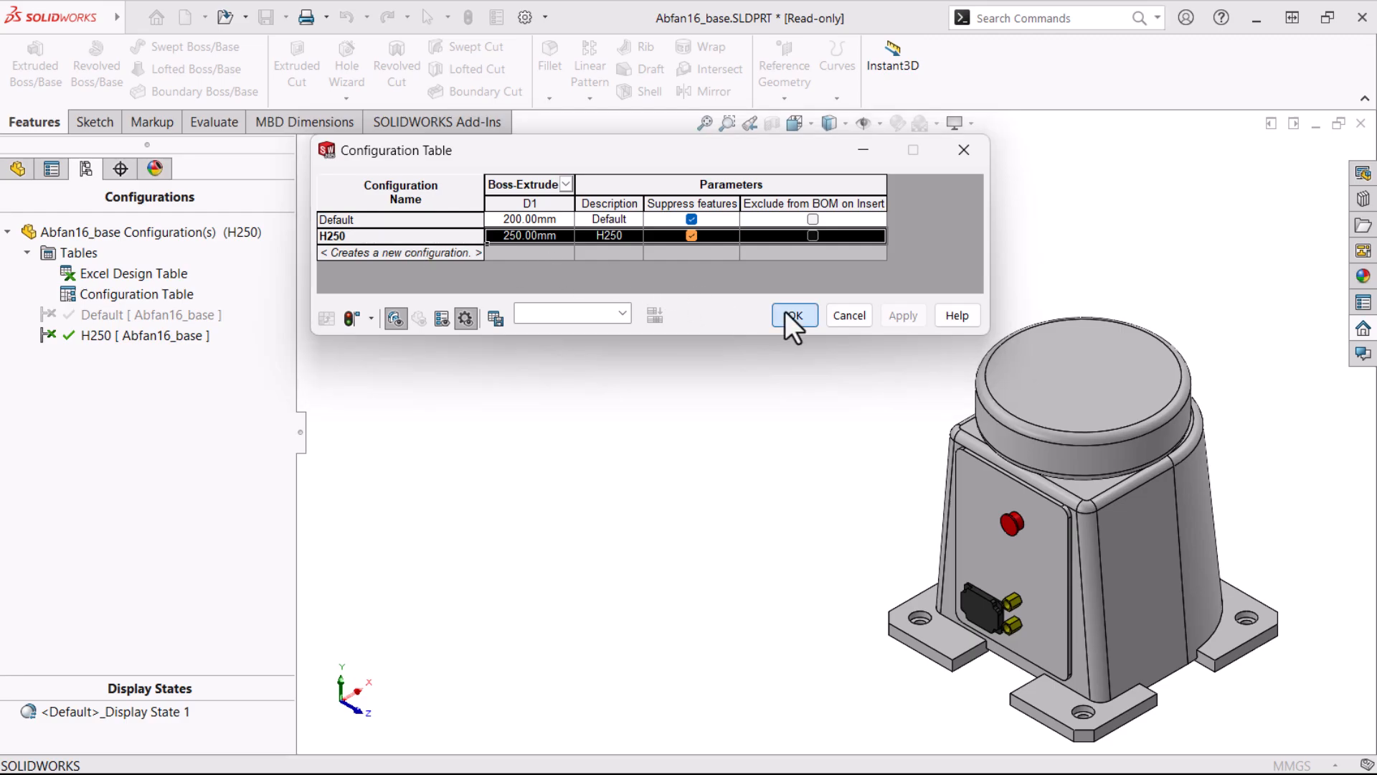
Accept the H250 configuration table changes with OK.
left_click(793, 314)
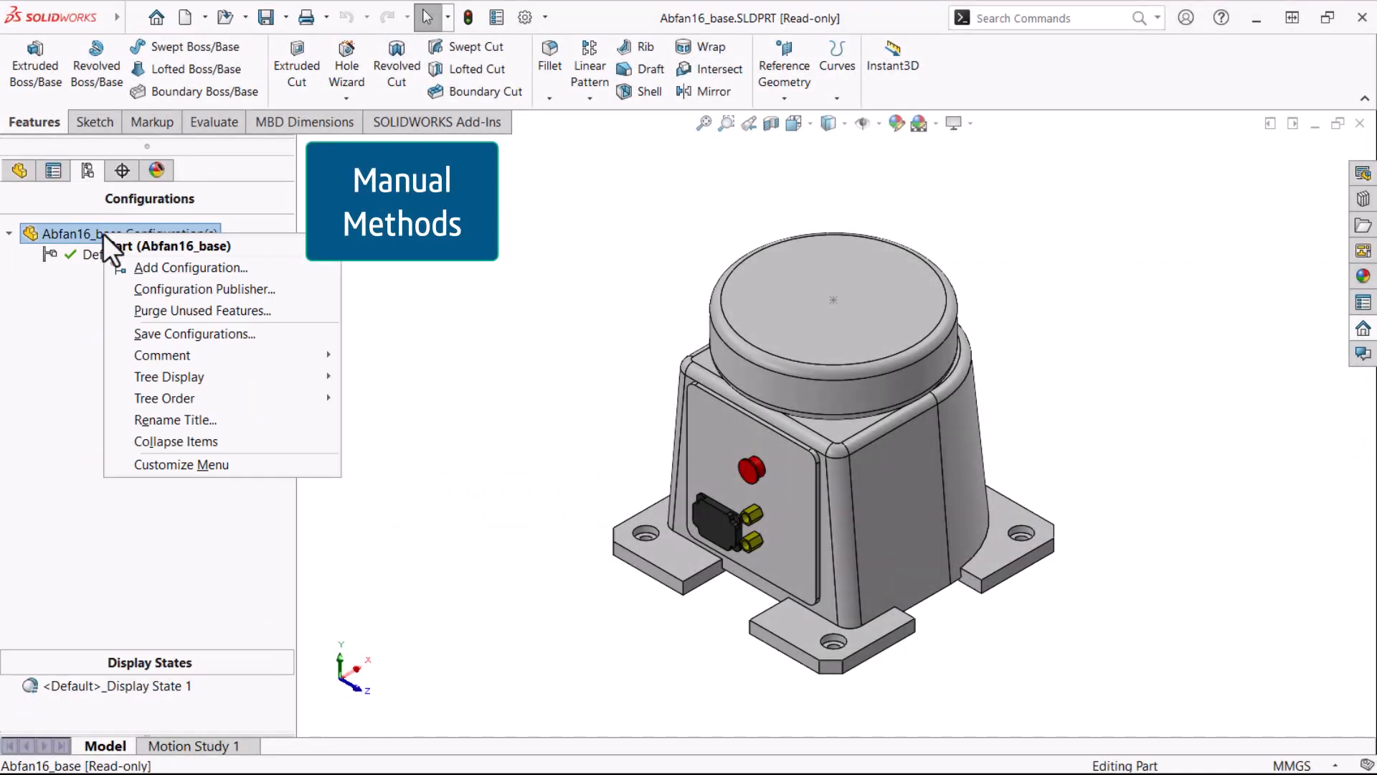
Add a new configuration named H250 to the part.
left_click(191, 267)
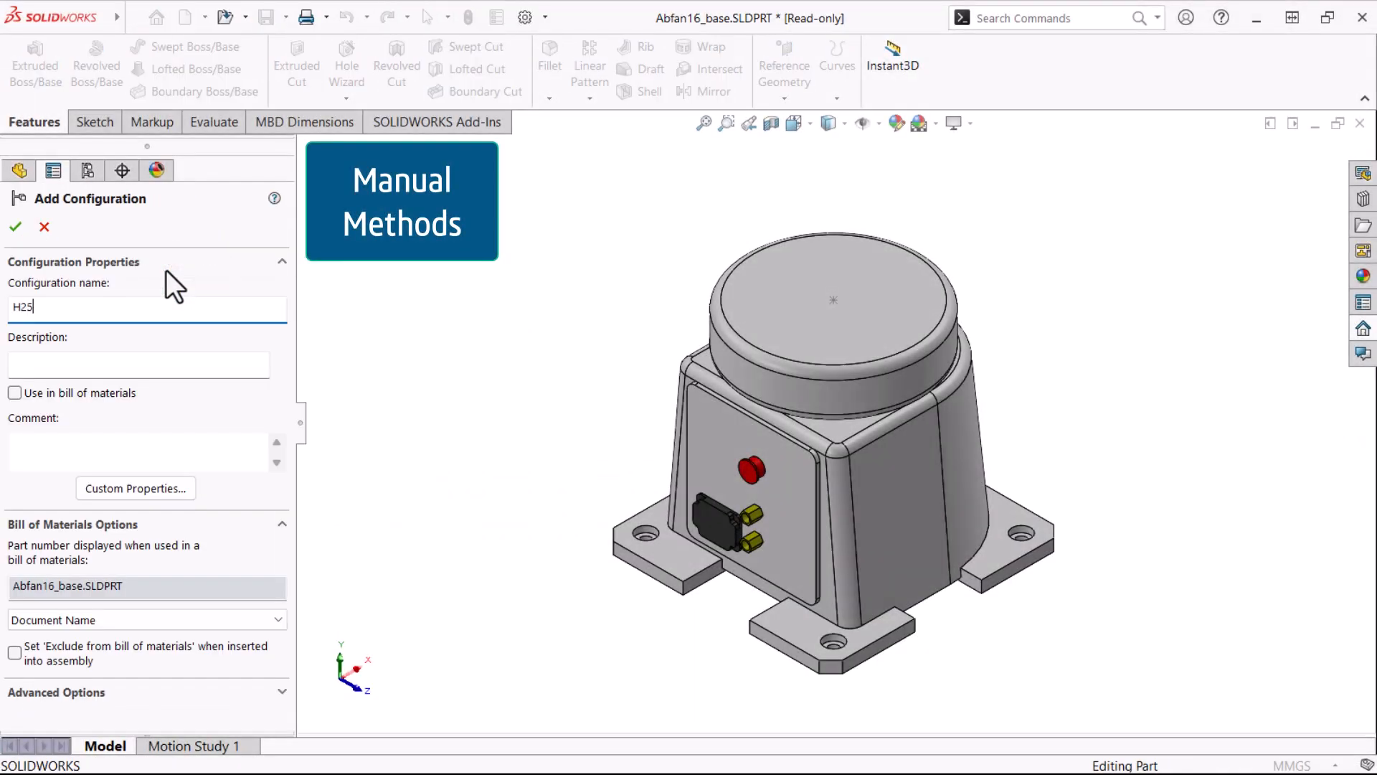
left_click(14, 226)
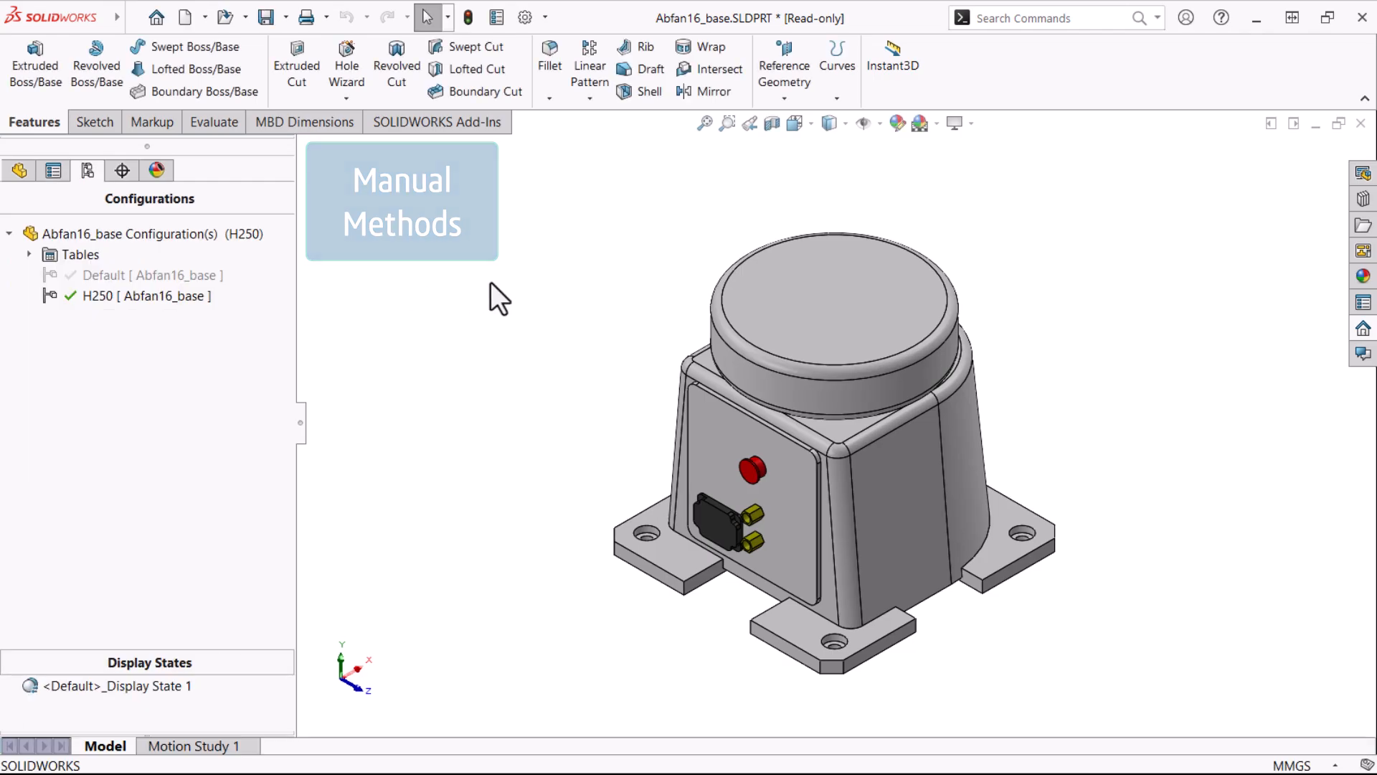
Set the Boss-Extrude3 height to 250 mm for this configuration only.
double_click(820, 355)
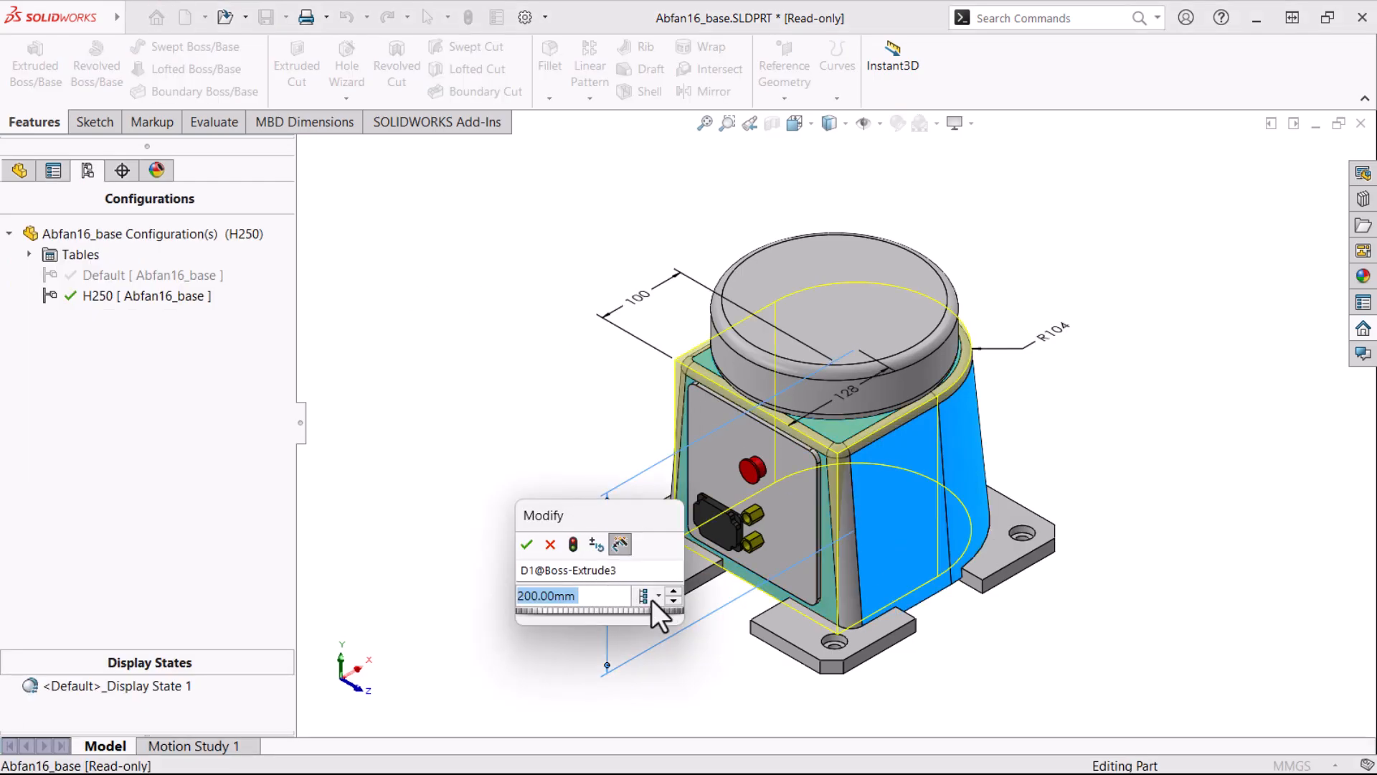
type("250")
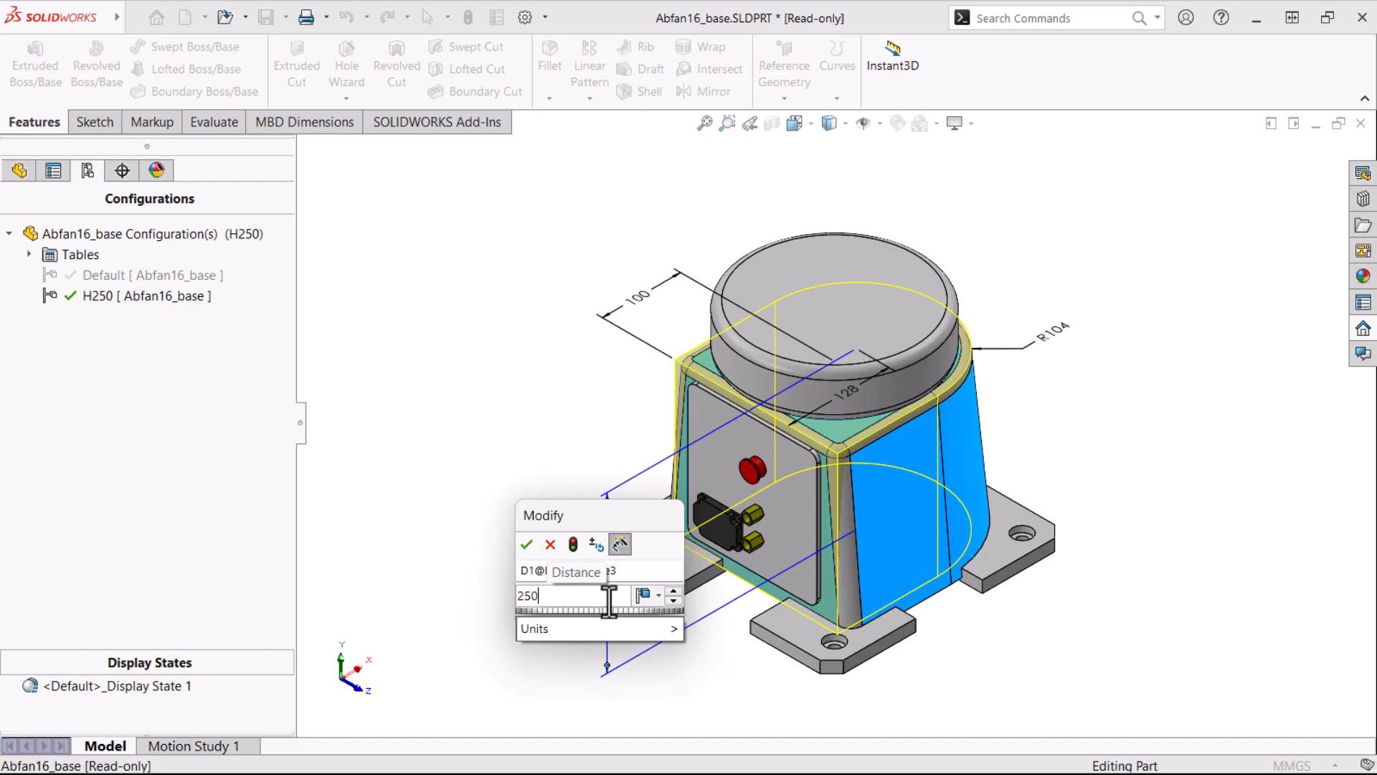
left_click(526, 545)
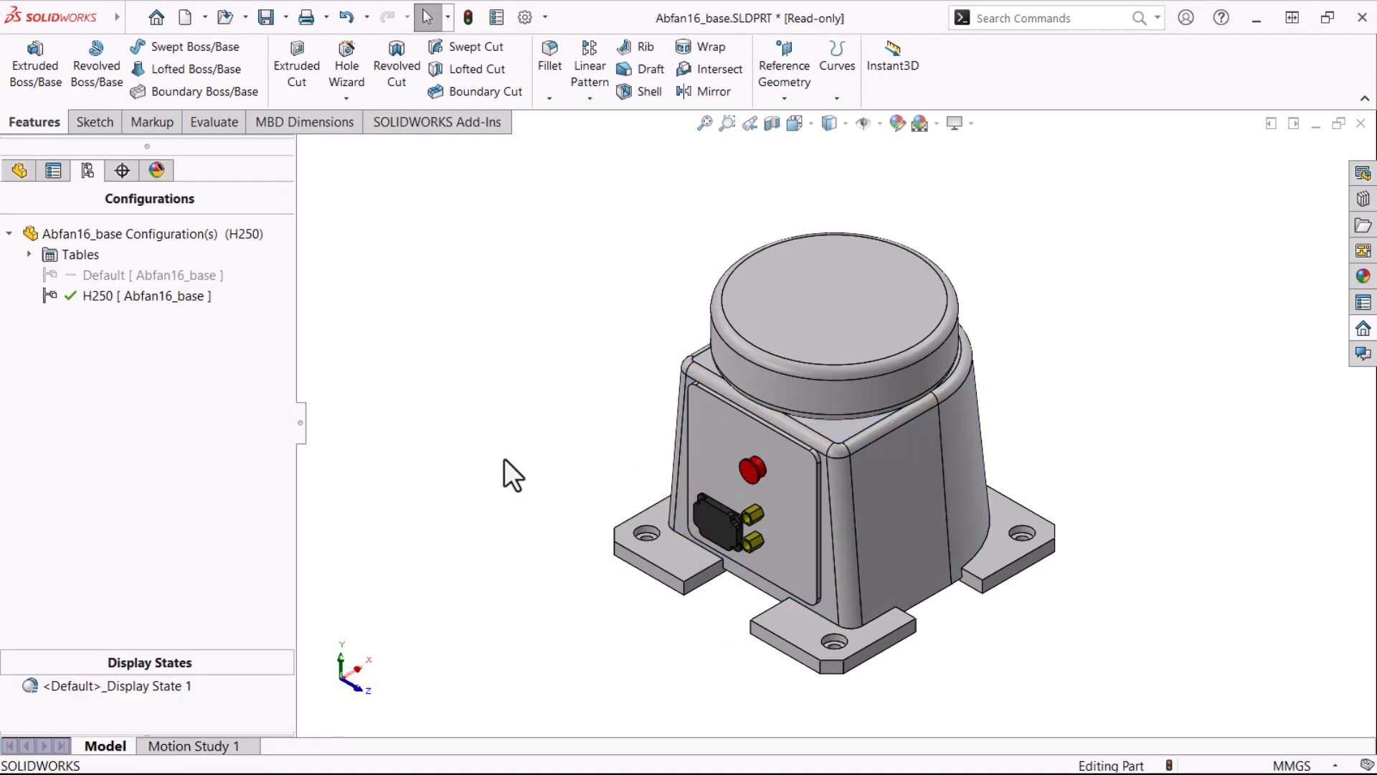
right_click(848, 439)
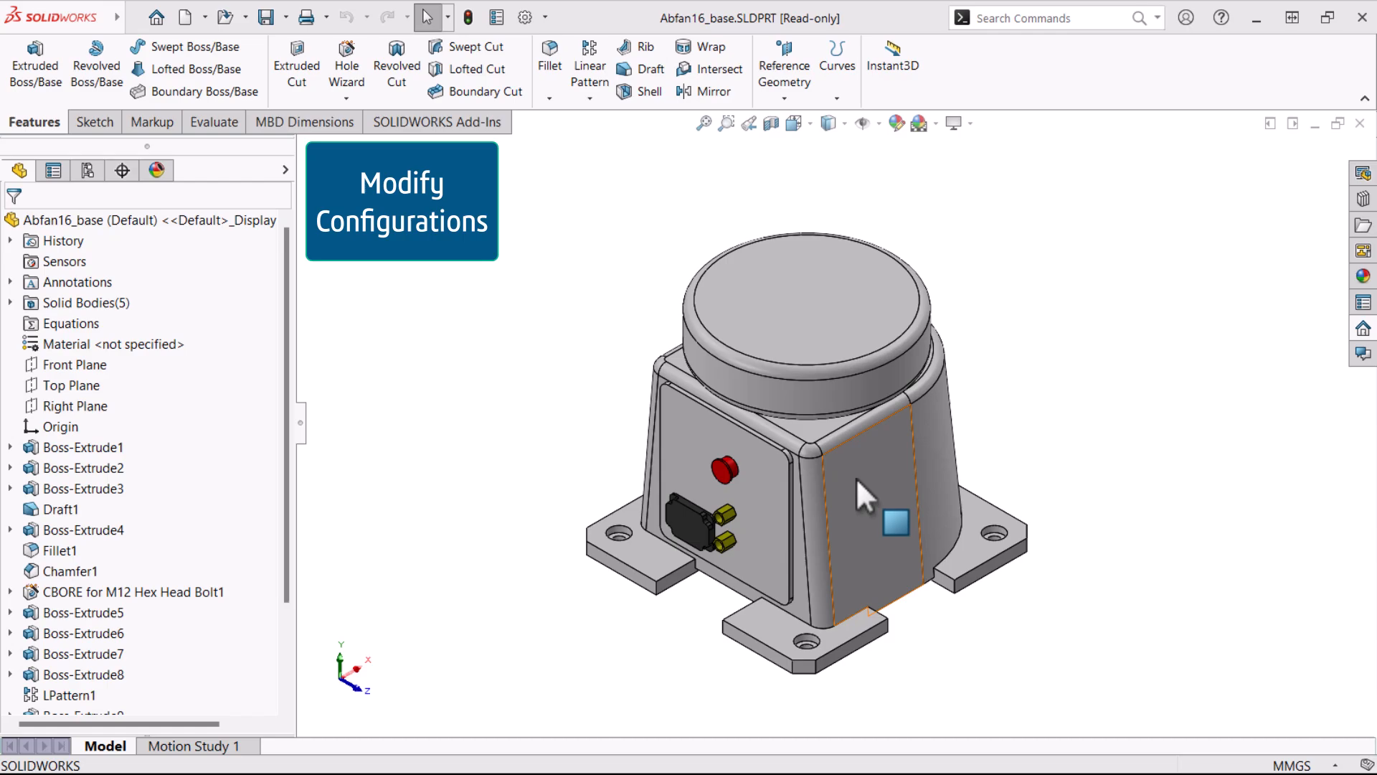
Configure the body's D1 height dimension with an H250 row at 250 mm.
left_click(60, 510)
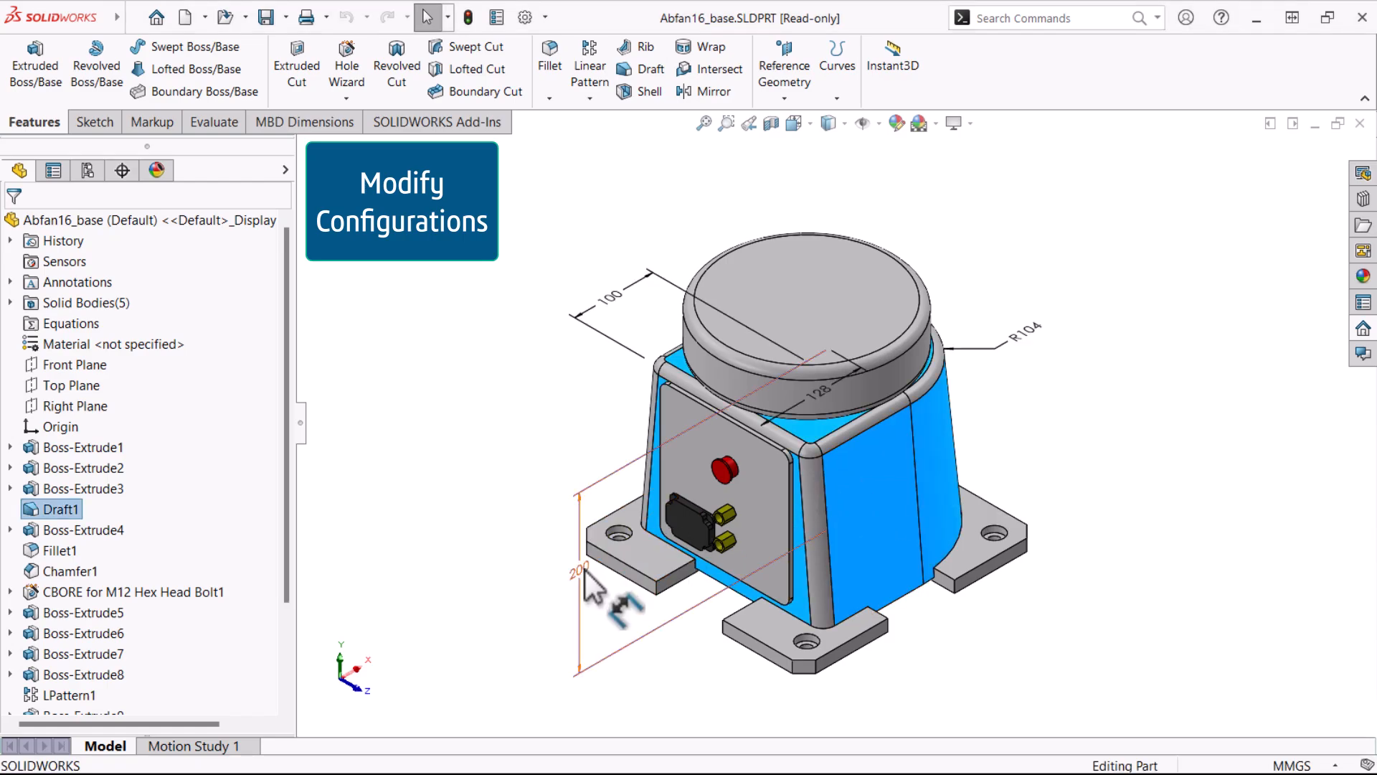
right_click(578, 571)
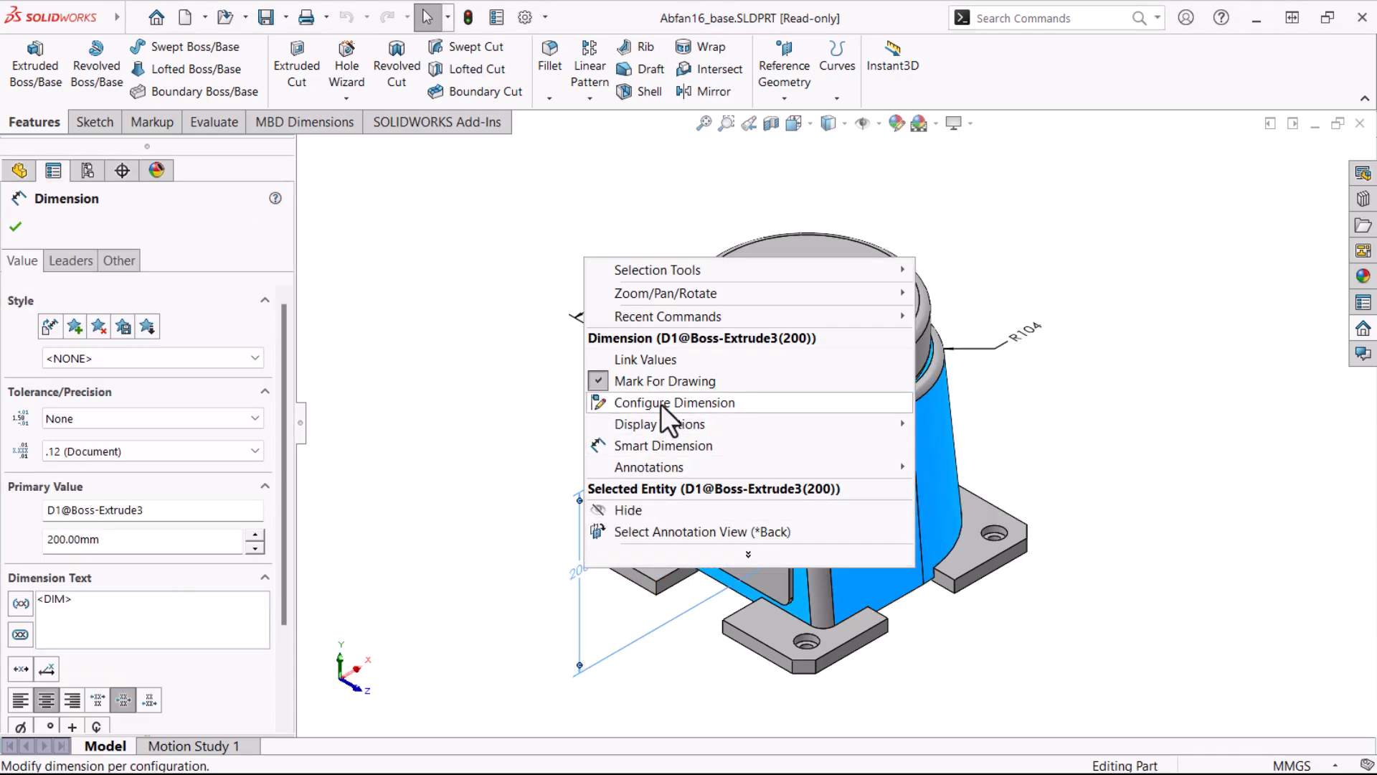
left_click(674, 402)
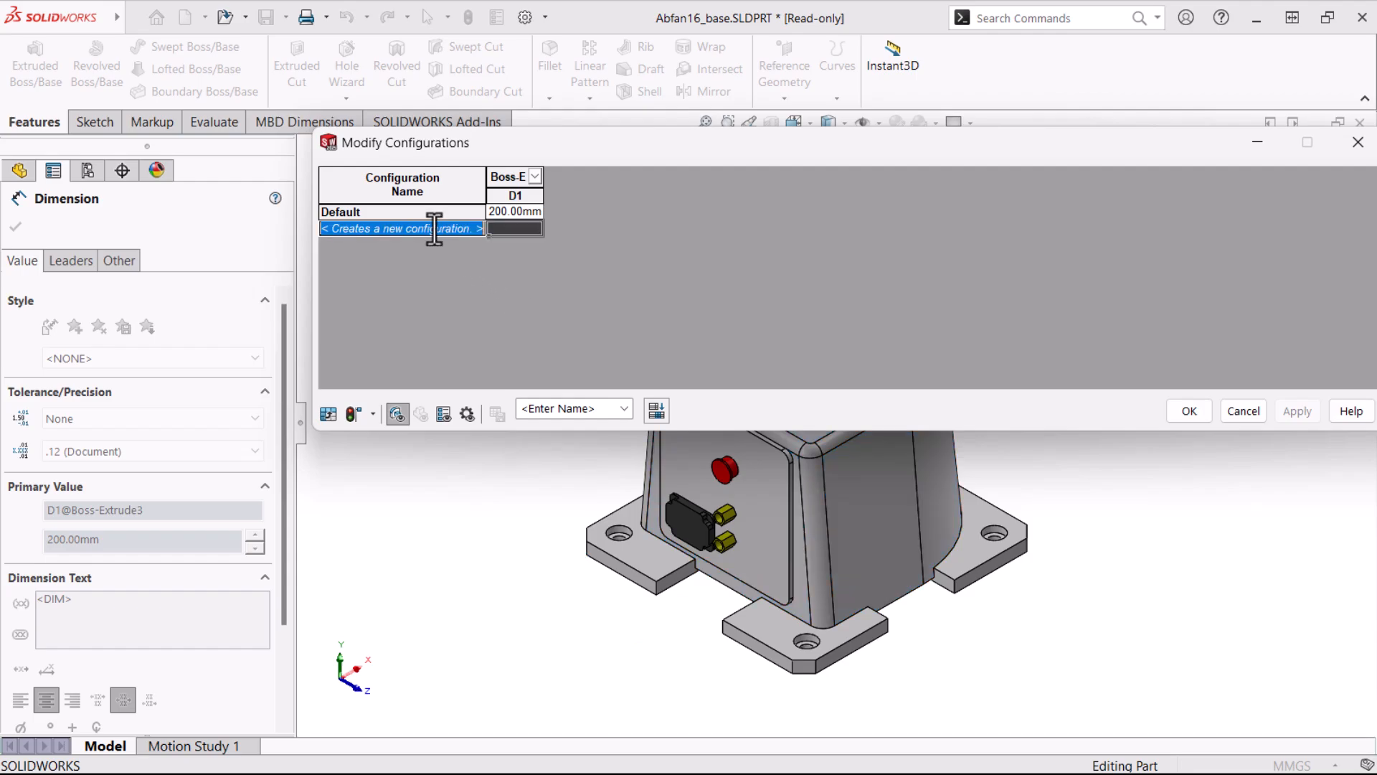
type("H250")
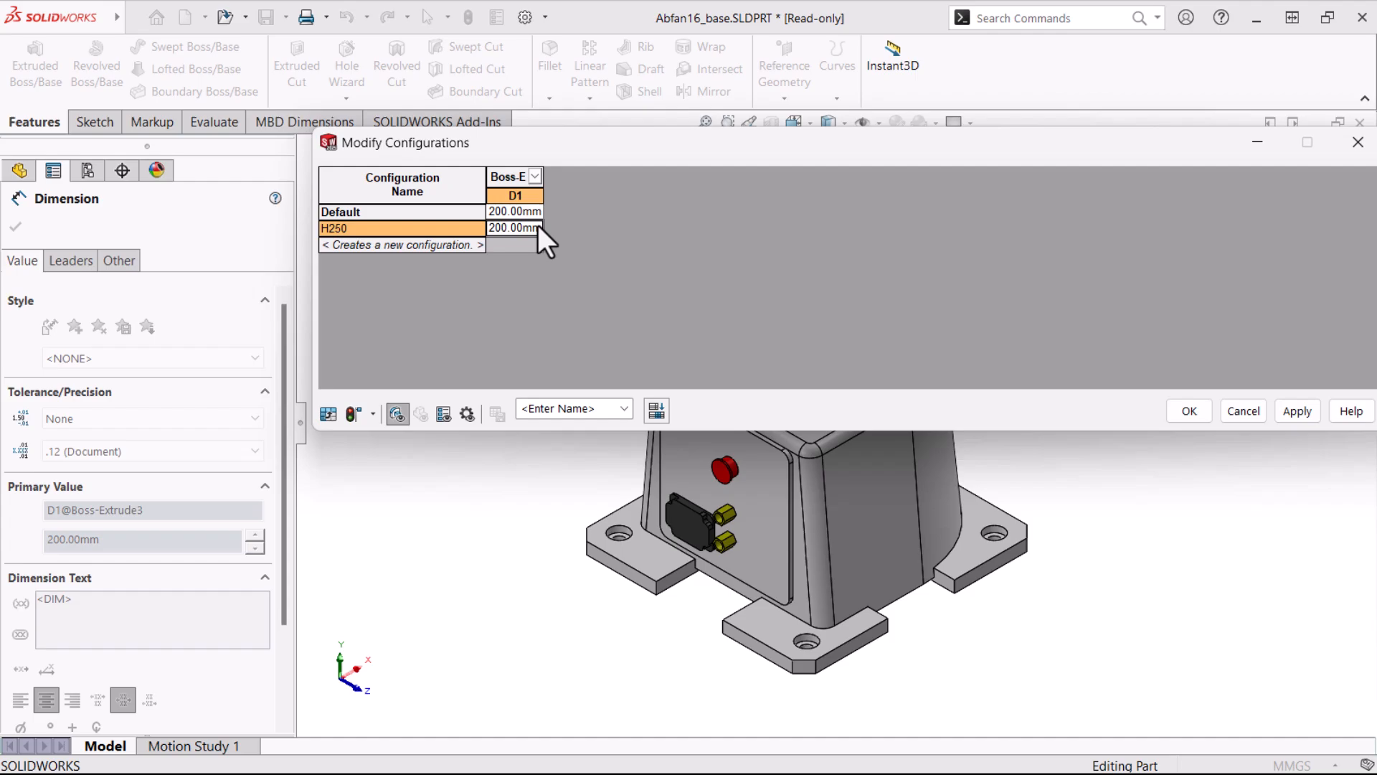
type("250")
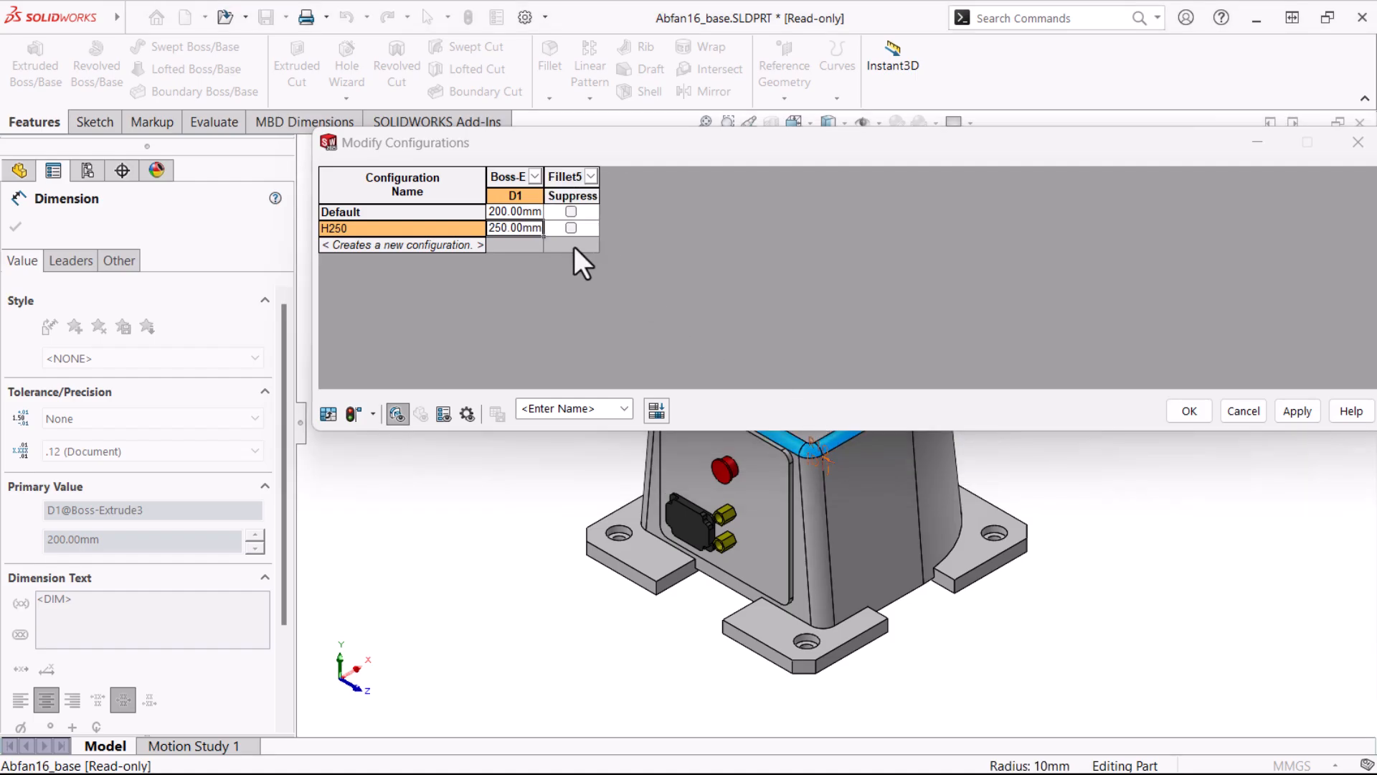
Suppress Fillet5 in H250, apply the table and make H250 the active configuration.
left_click(569, 228)
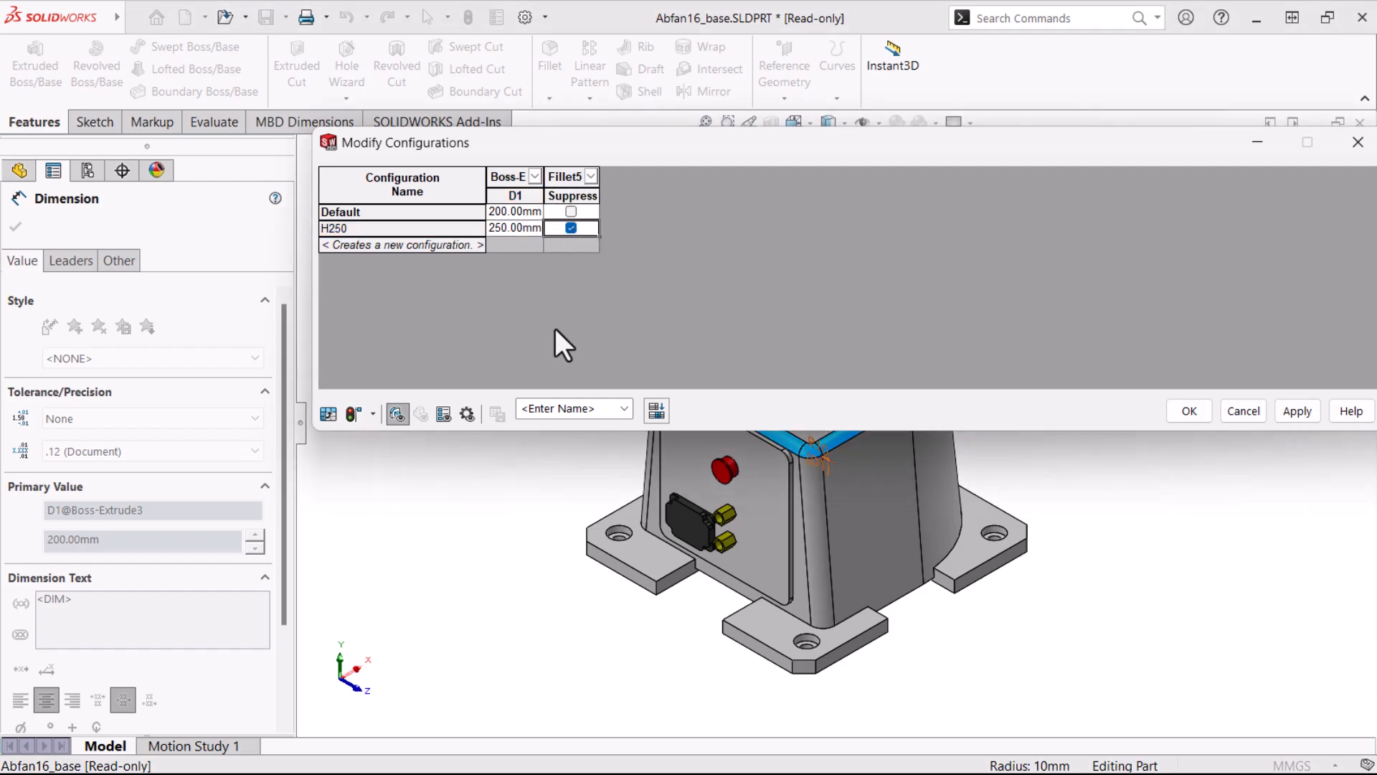
left_click(370, 413)
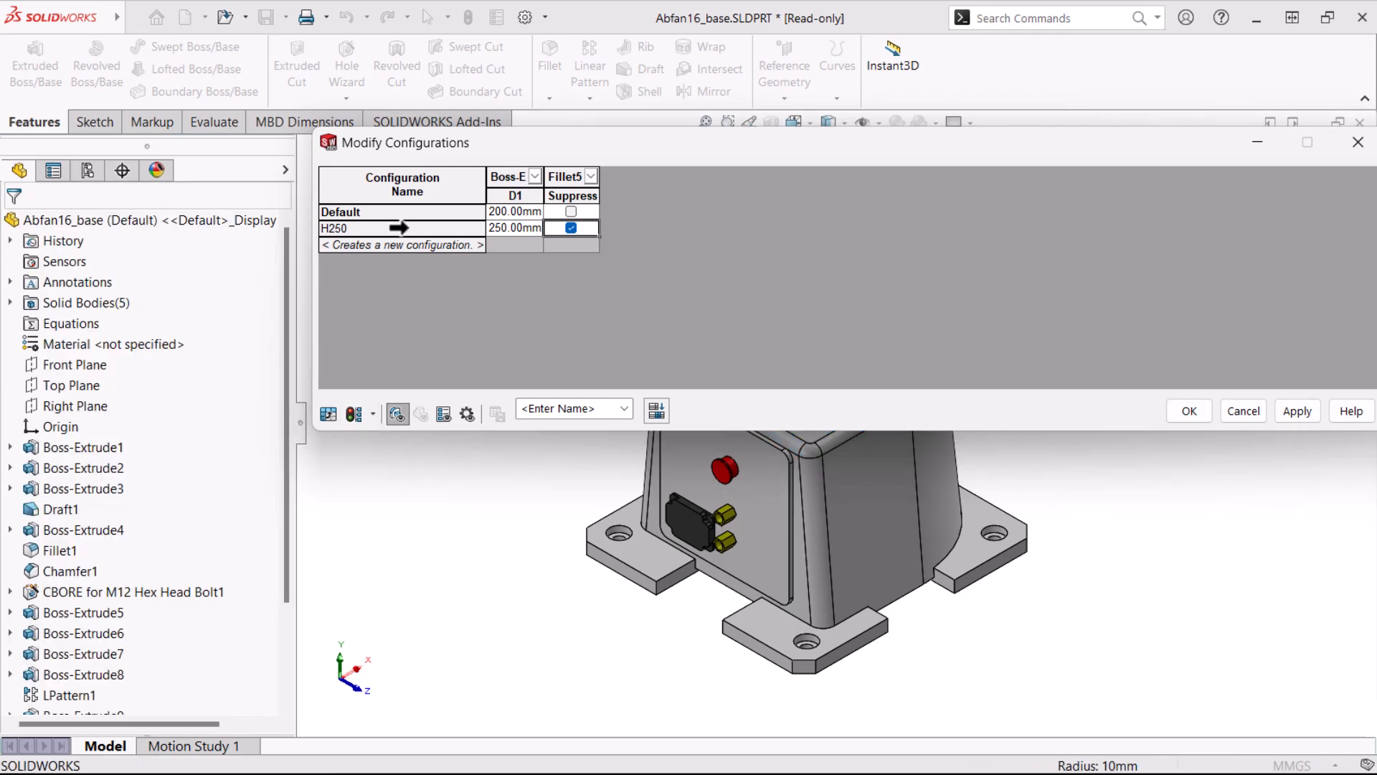
left_click(356, 228)
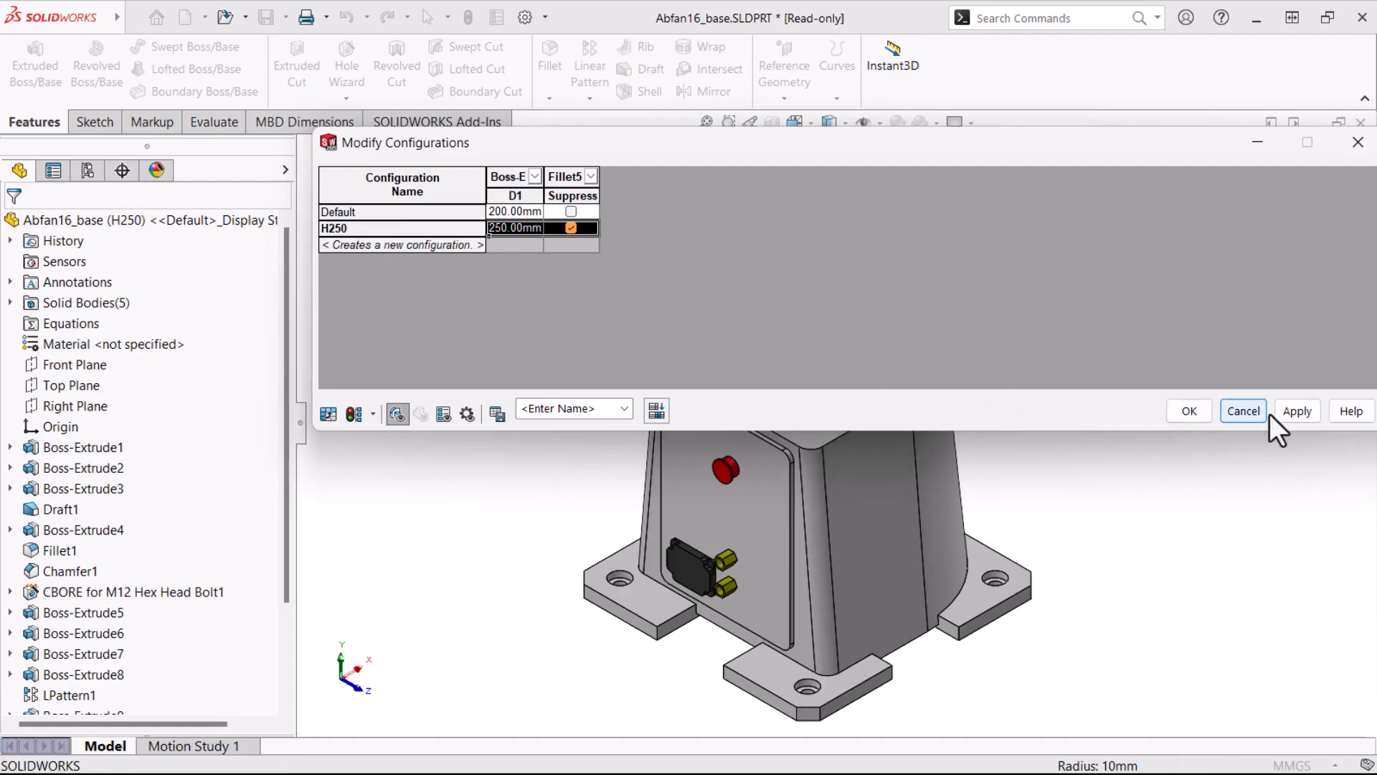
left_click(1242, 411)
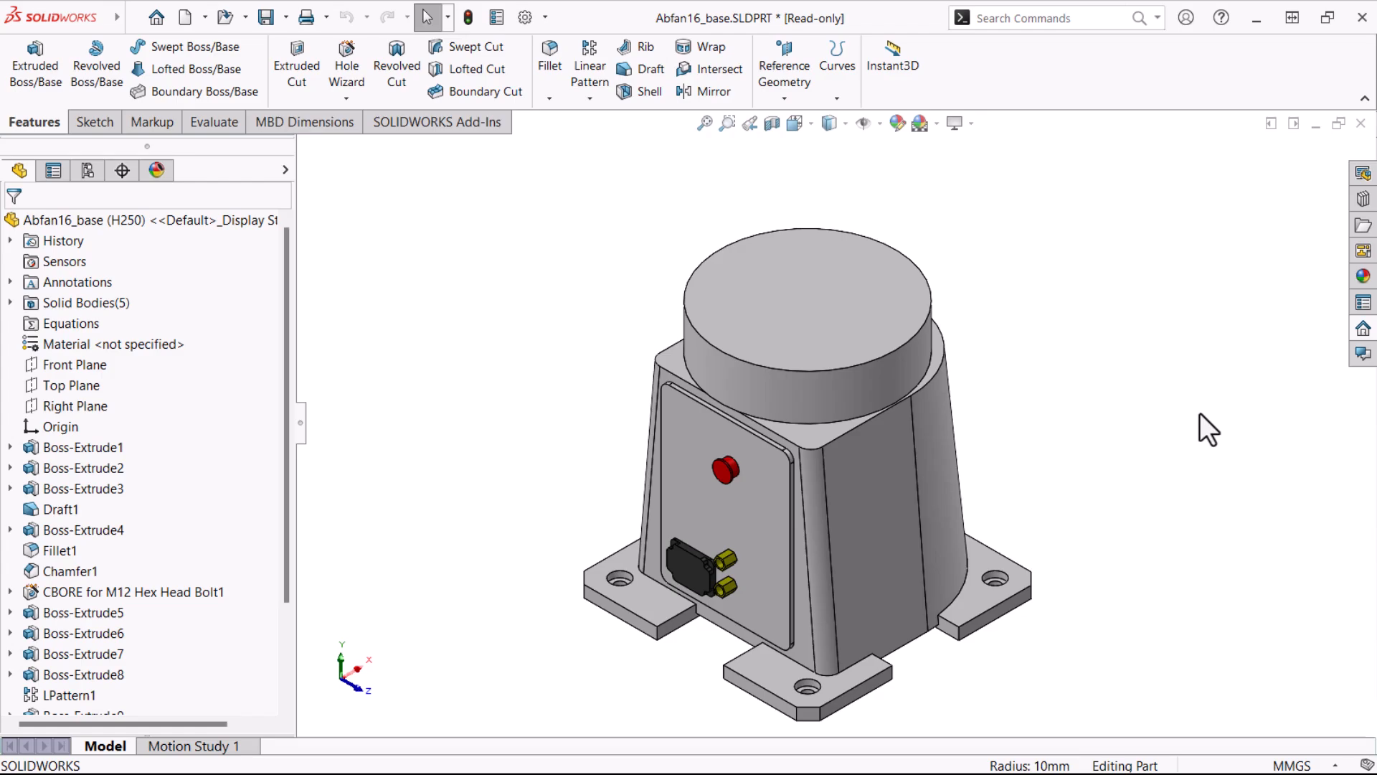
Add a new configuration named H250 from the ConfigurationManager.
left_click(88, 171)
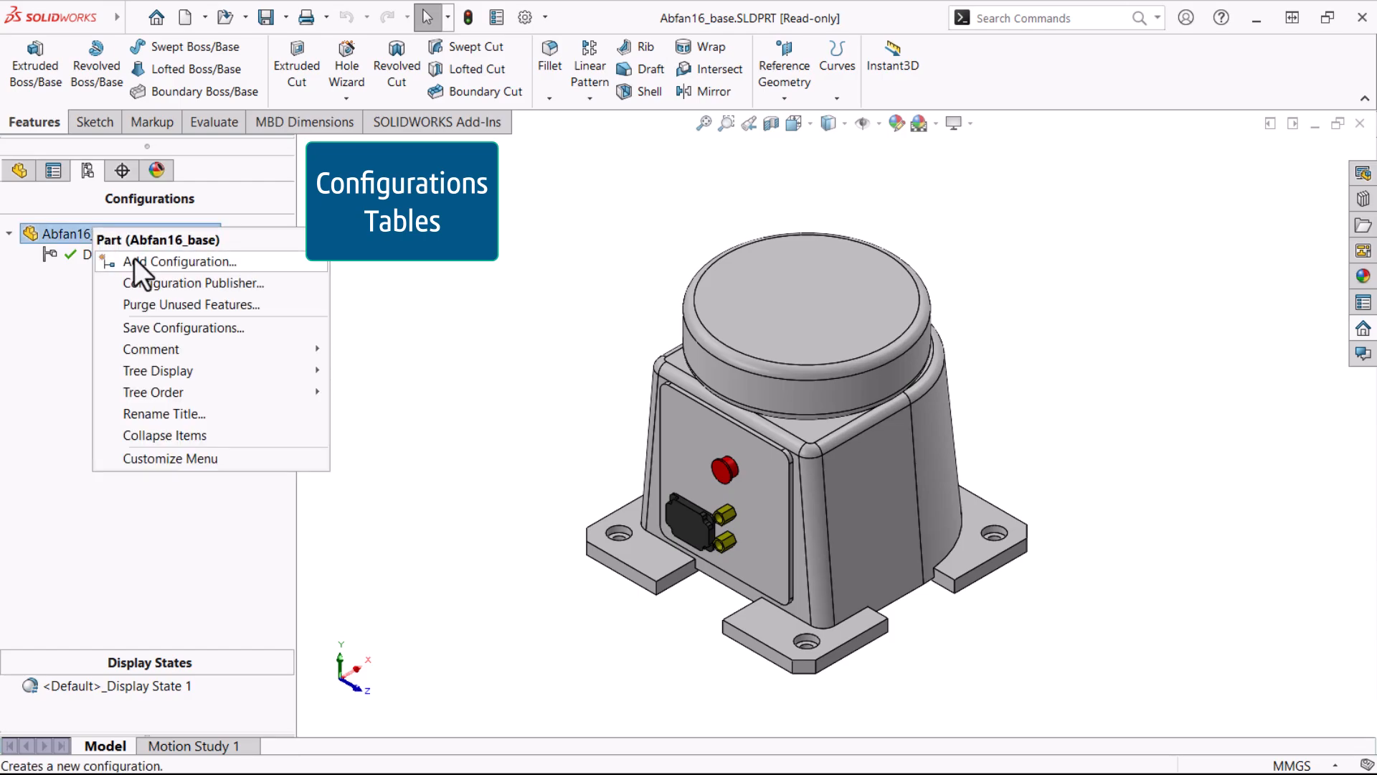
left_click(182, 261)
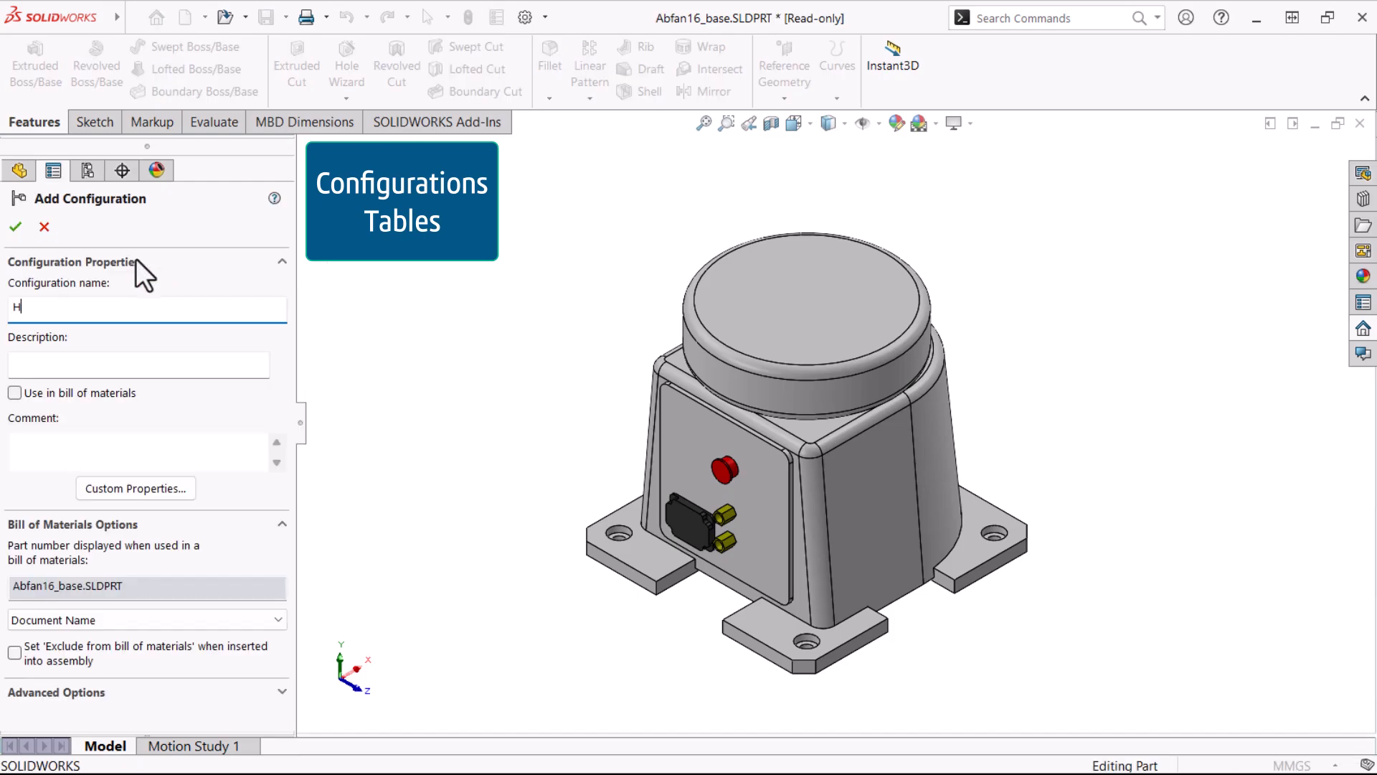
type("250")
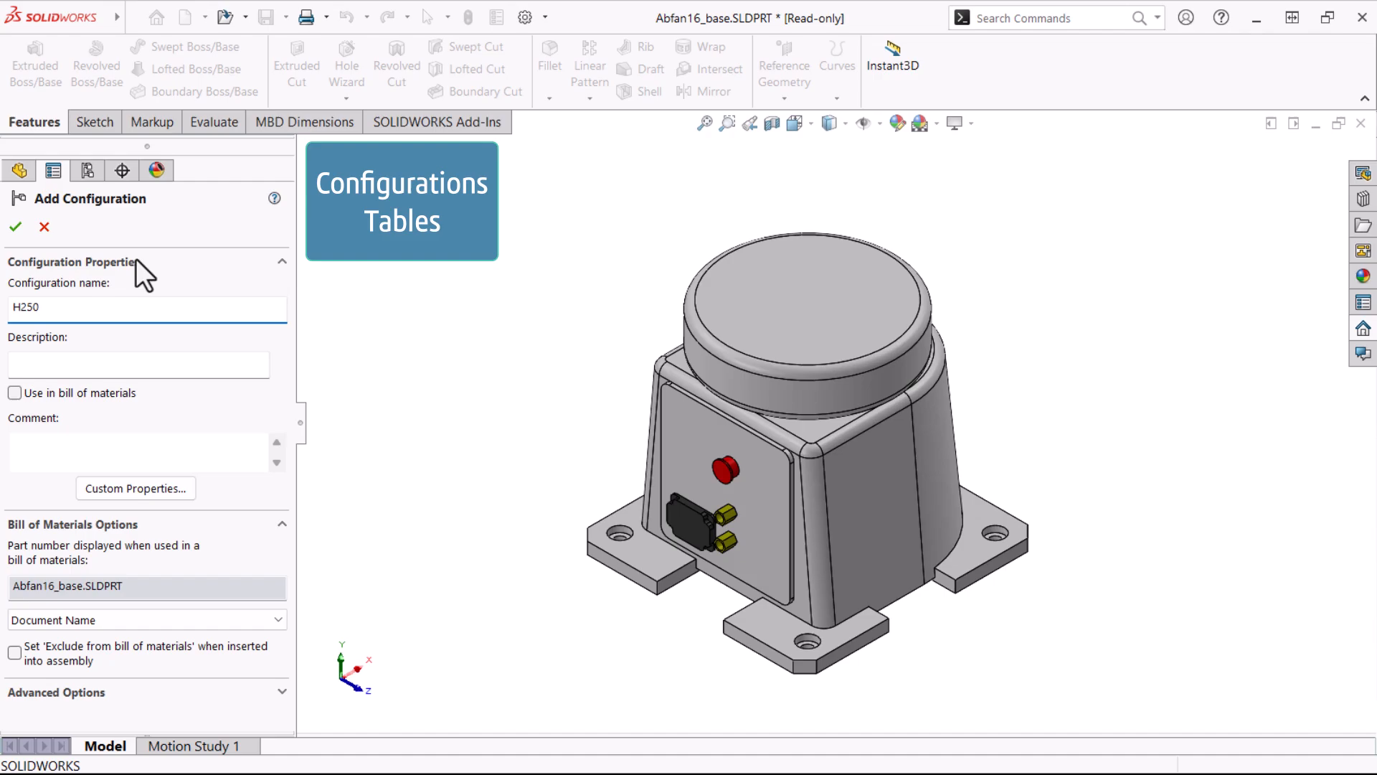
left_click(14, 227)
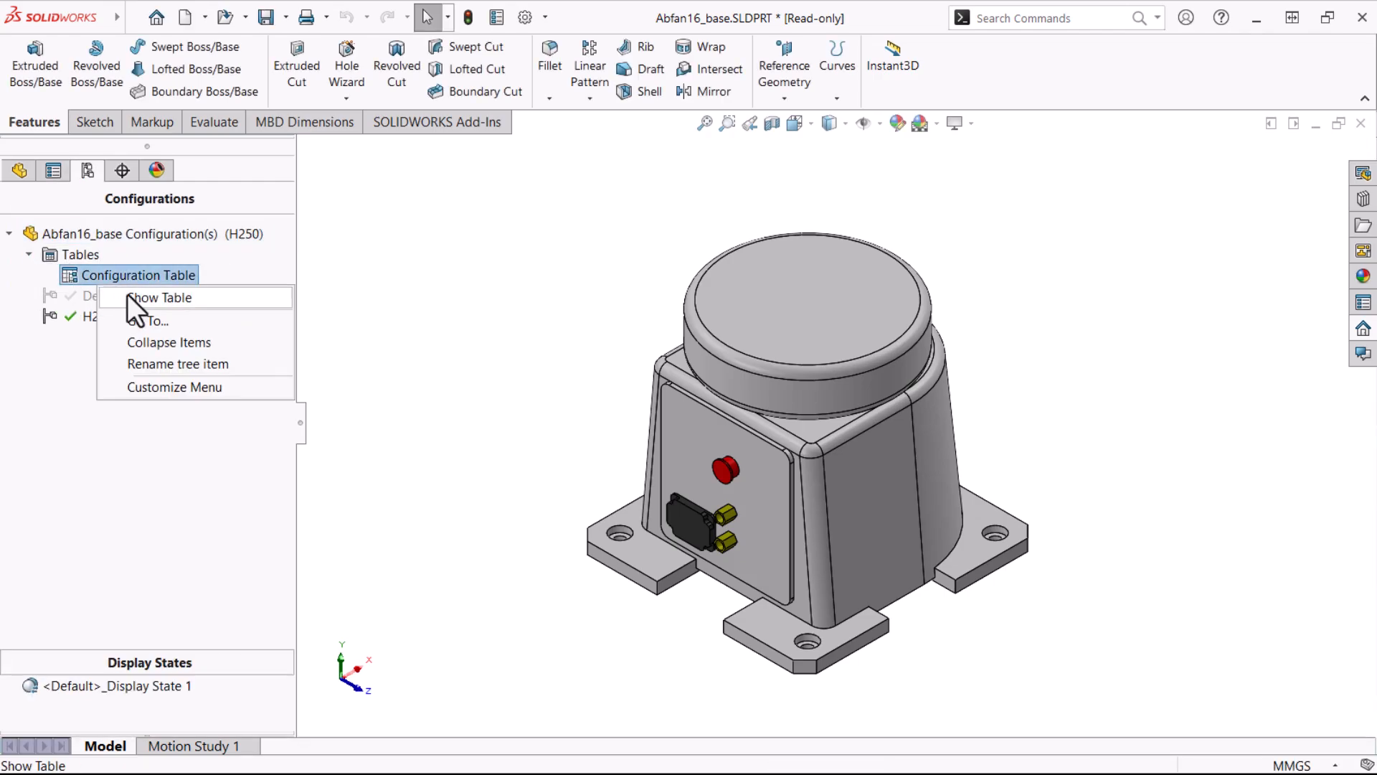
Give H250 a 250 mm Boss-Extrude3 height with Fillet5 suppressed in the configuration table and rebuild.
left_click(162, 297)
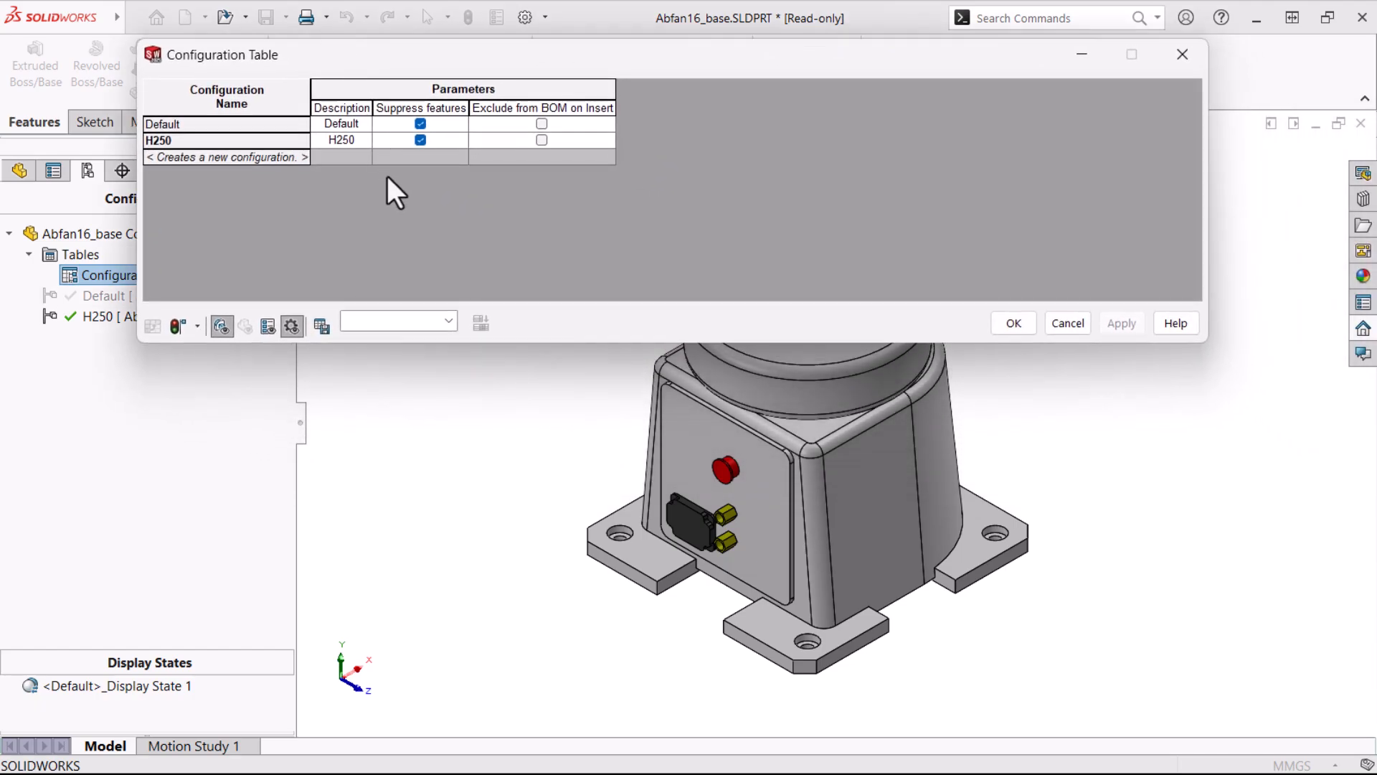
mouse_move(390, 167)
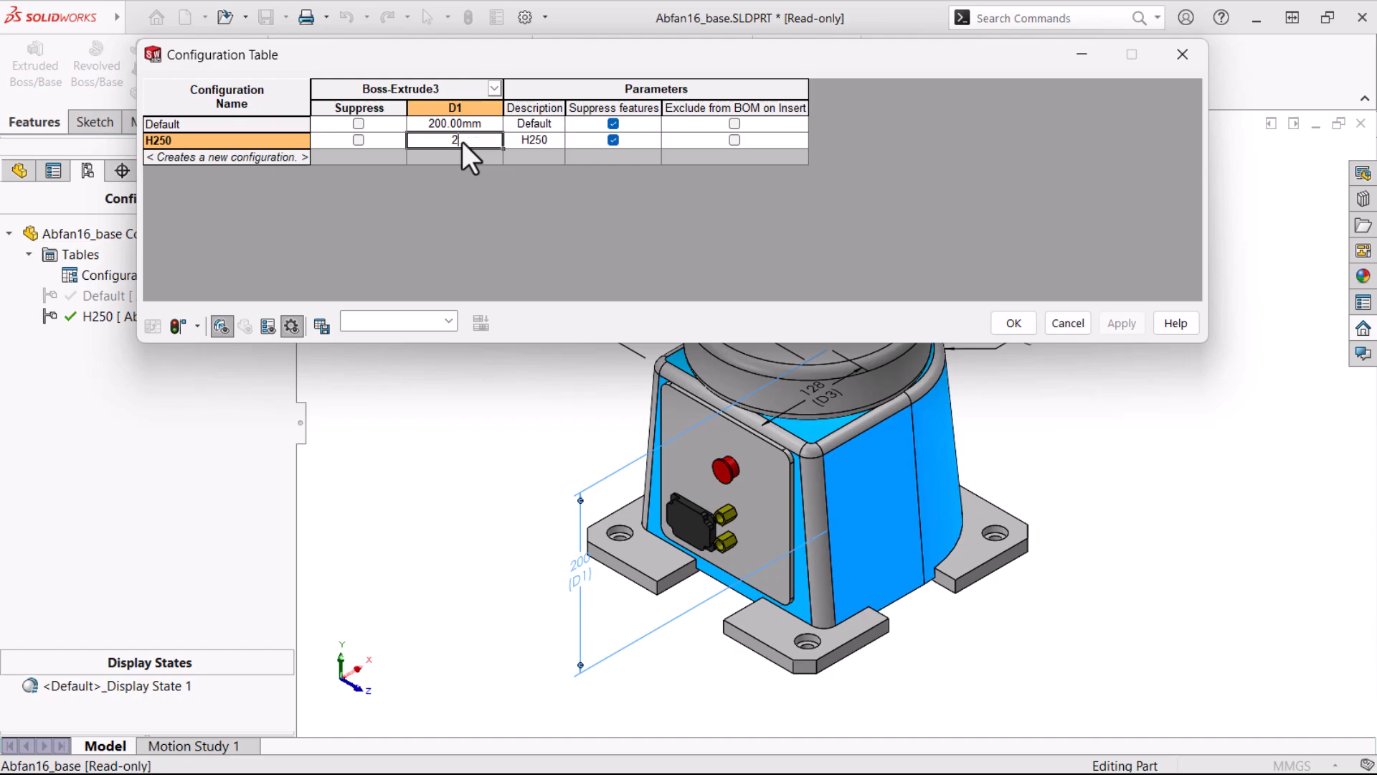
type("250.00mm")
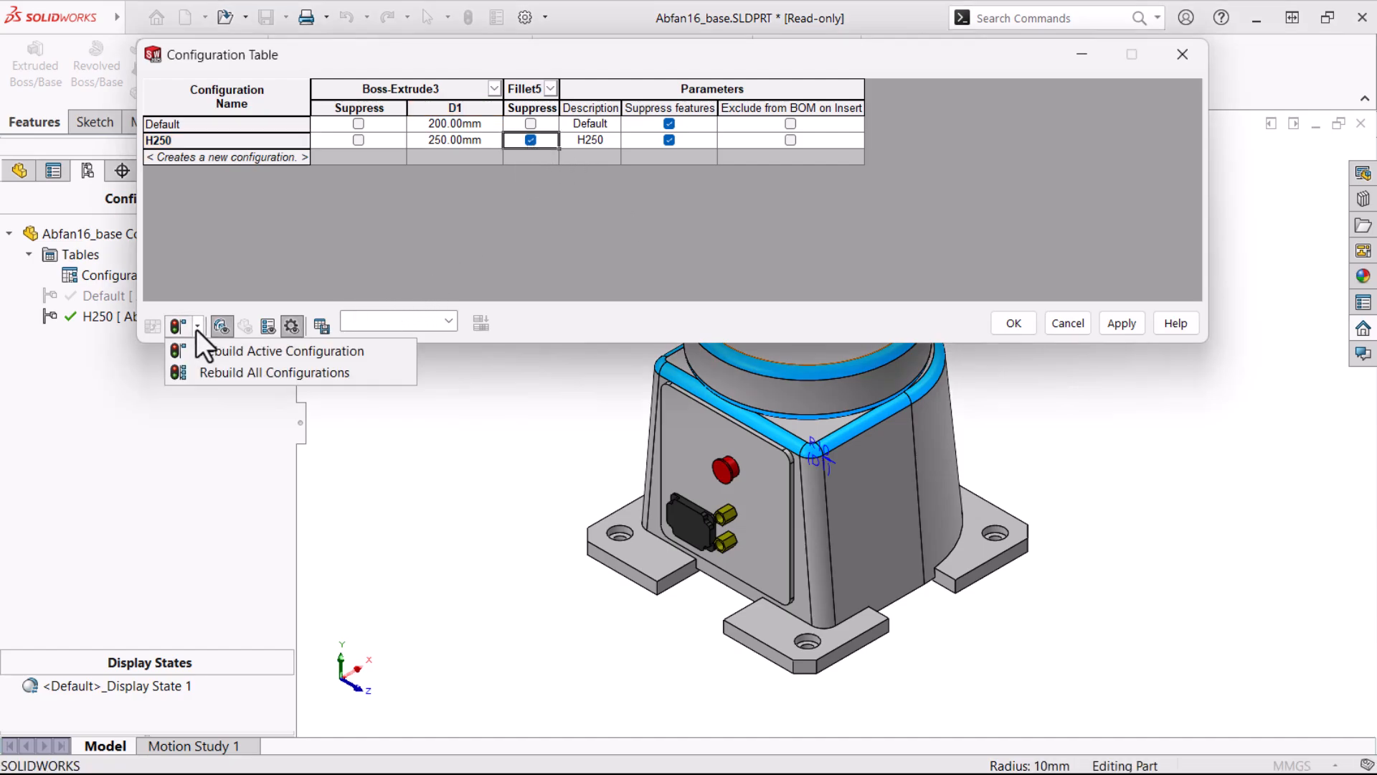
left_click(286, 350)
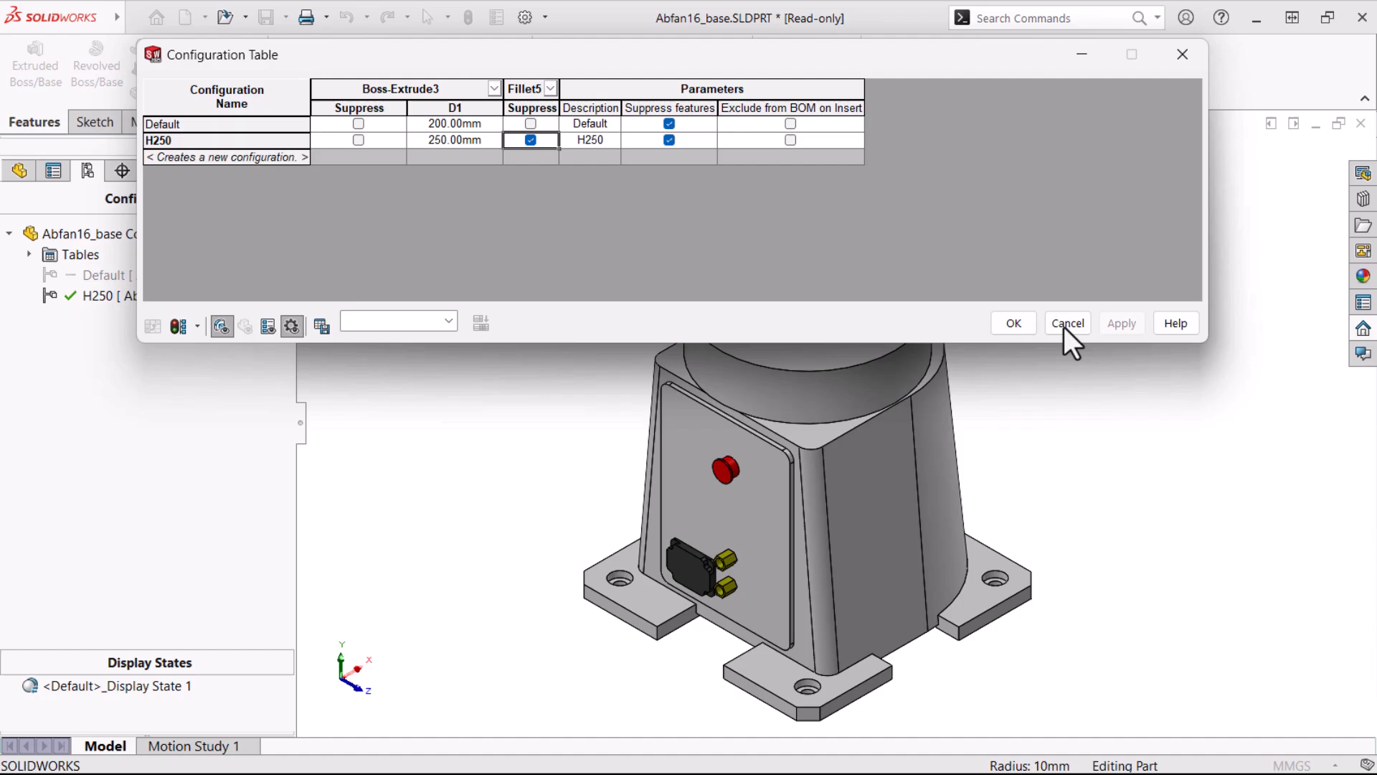
left_click(1012, 323)
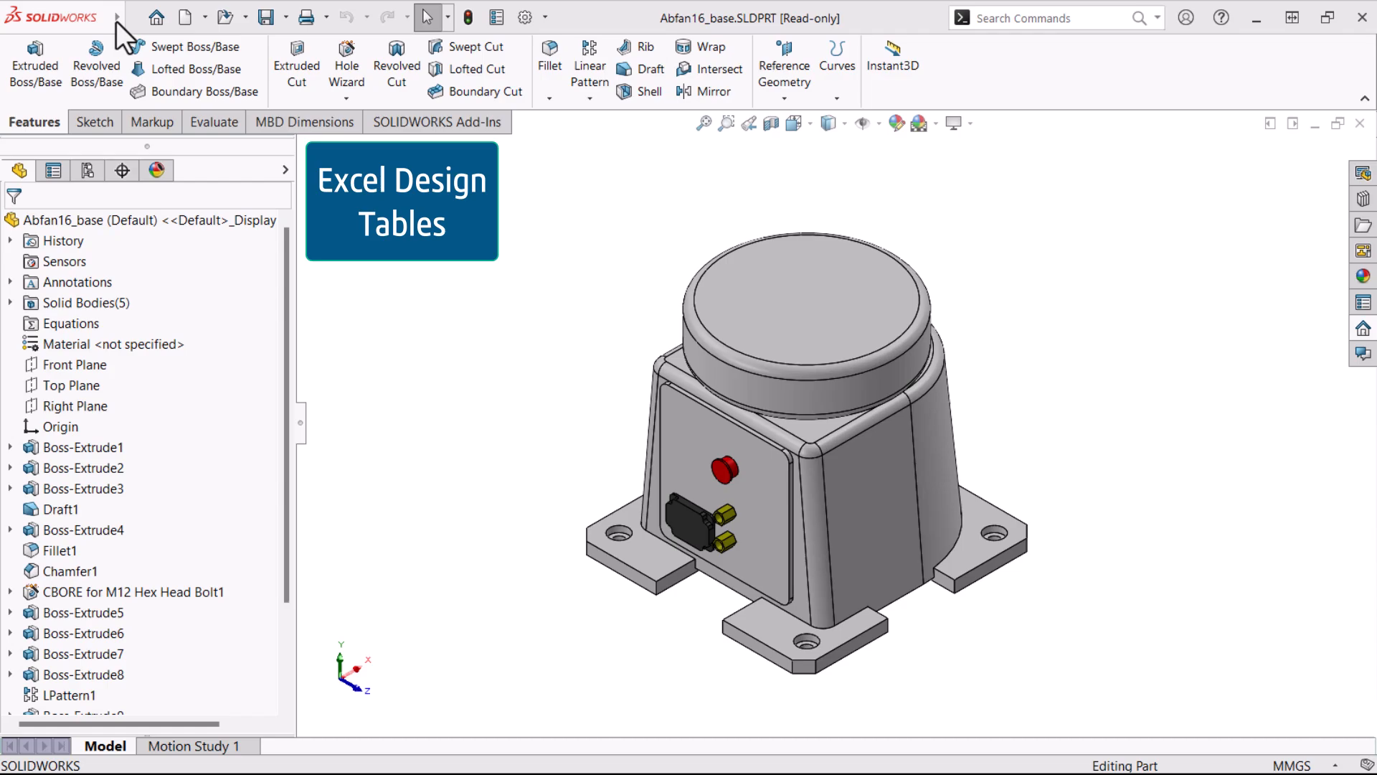
Insert an auto-created Excel design table for the part.
left_click(244, 17)
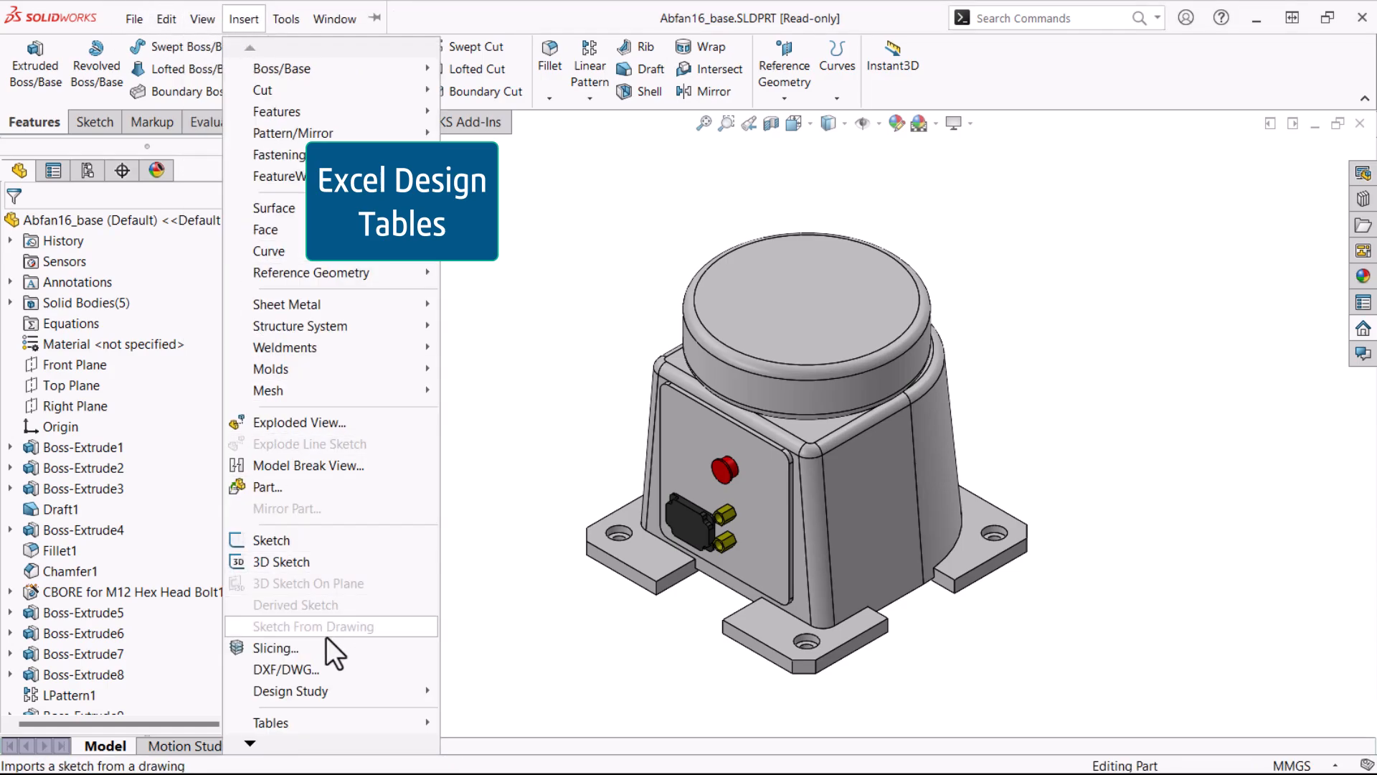
left_click(270, 721)
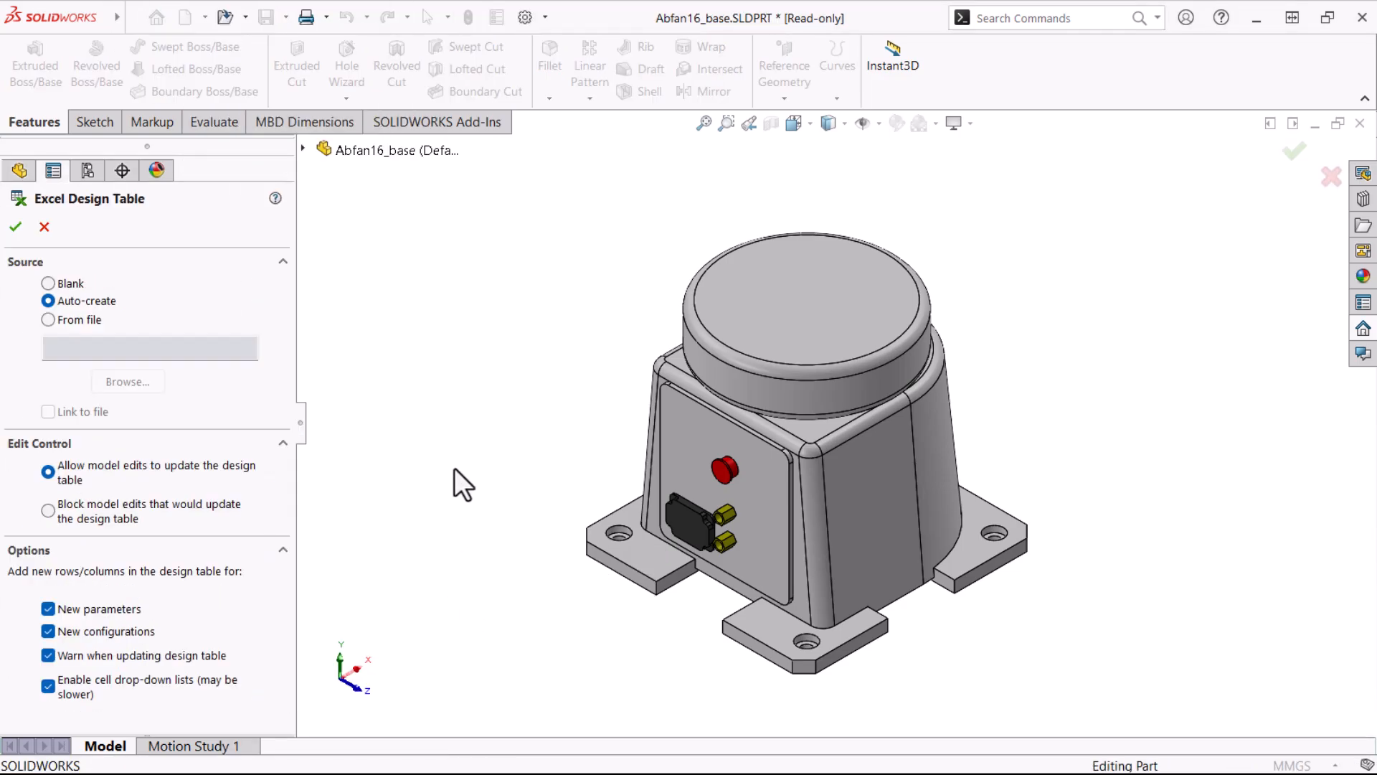
left_click(15, 226)
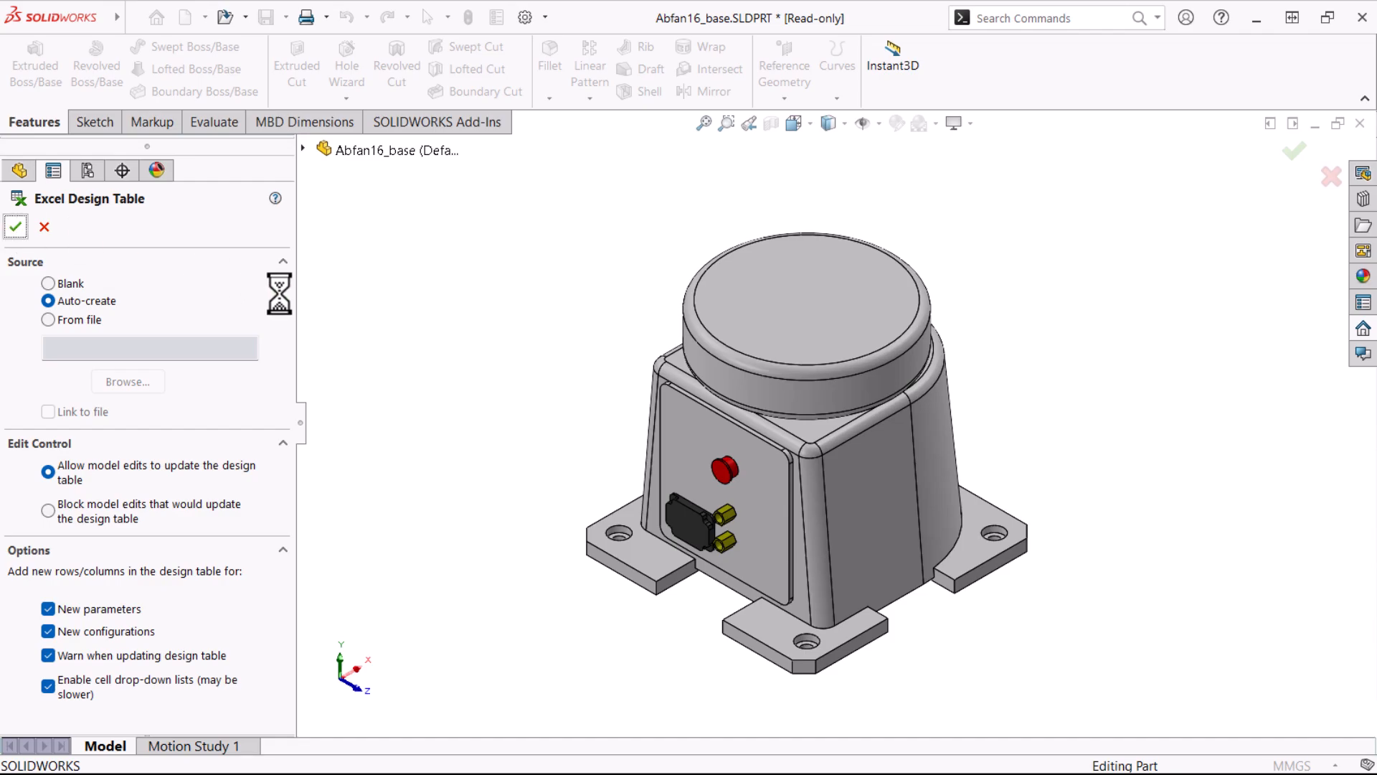
left_click(15, 227)
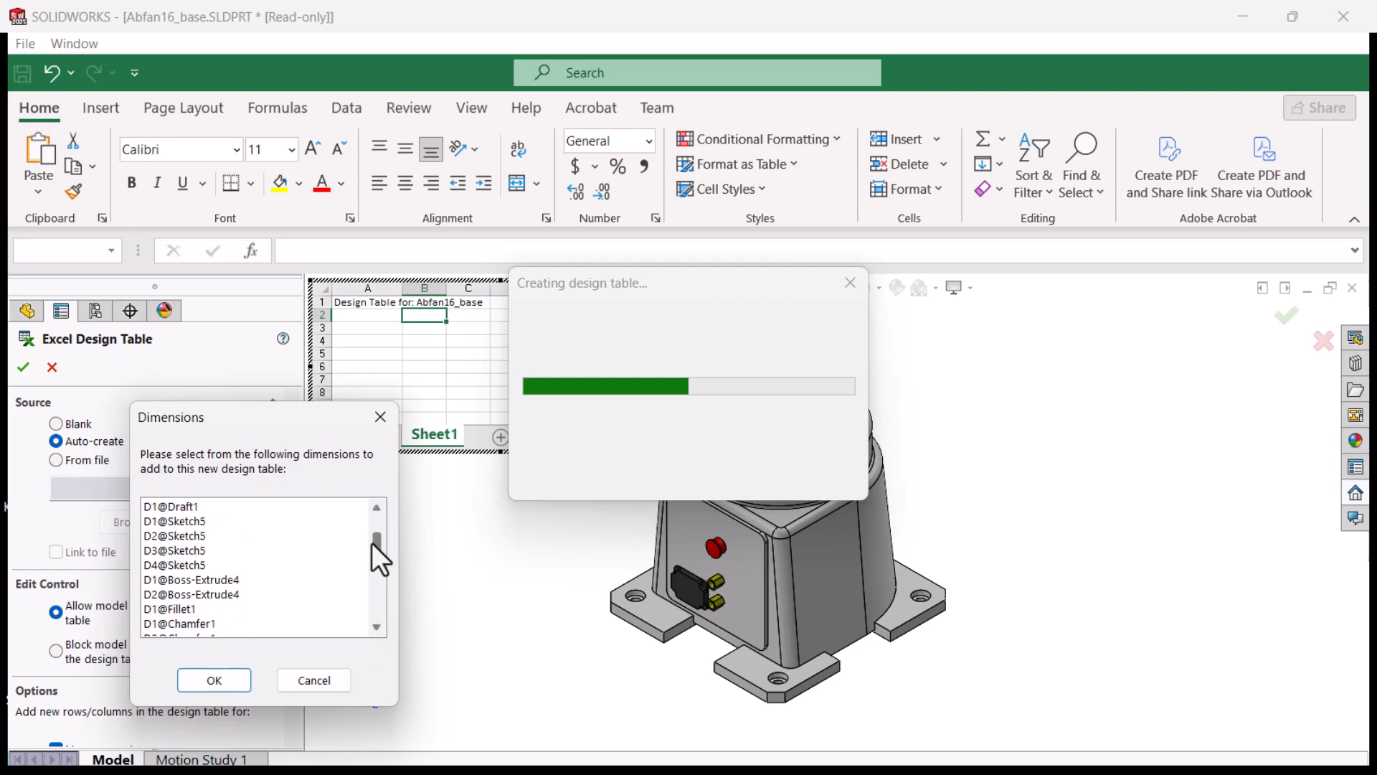
Accept the dimension list and add an H250 row with height 250, Fillet5 suppressed.
left_click(213, 680)
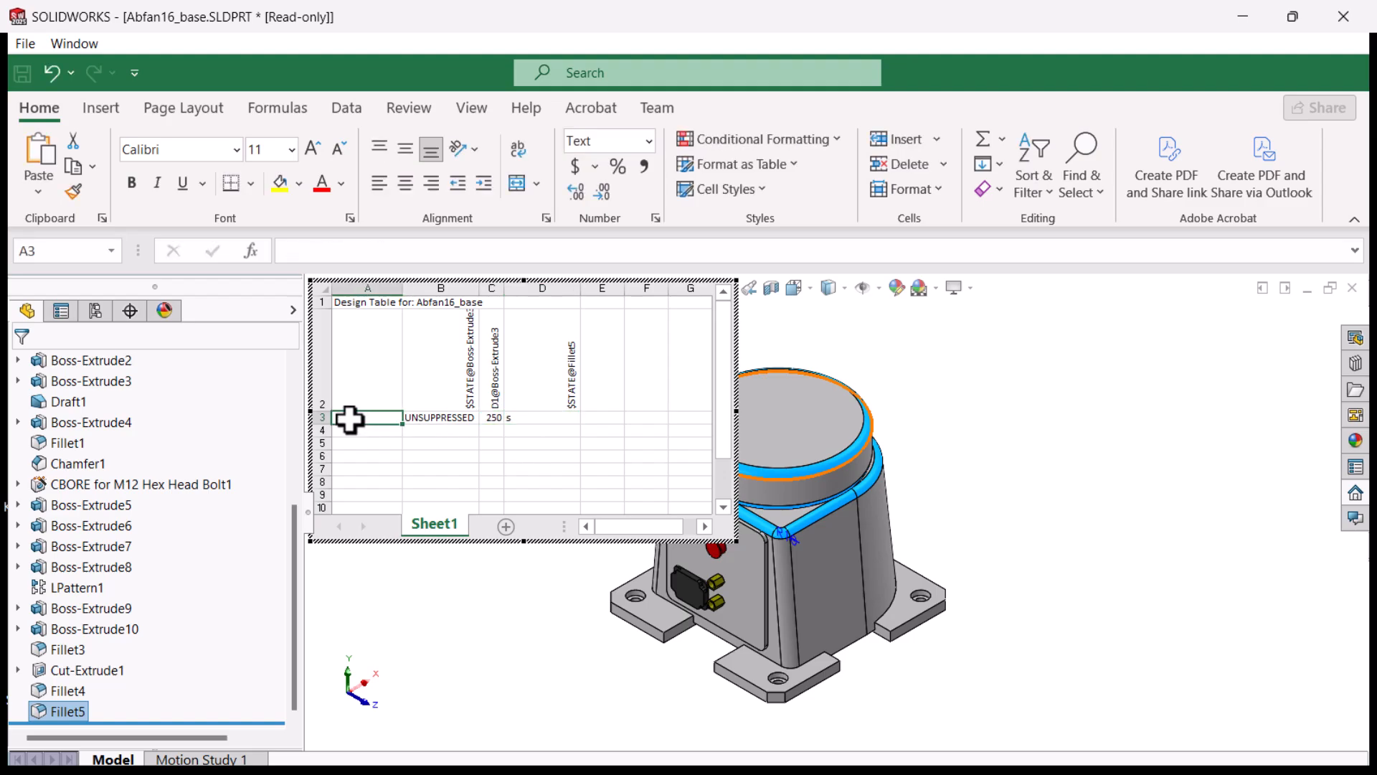
type("H250")
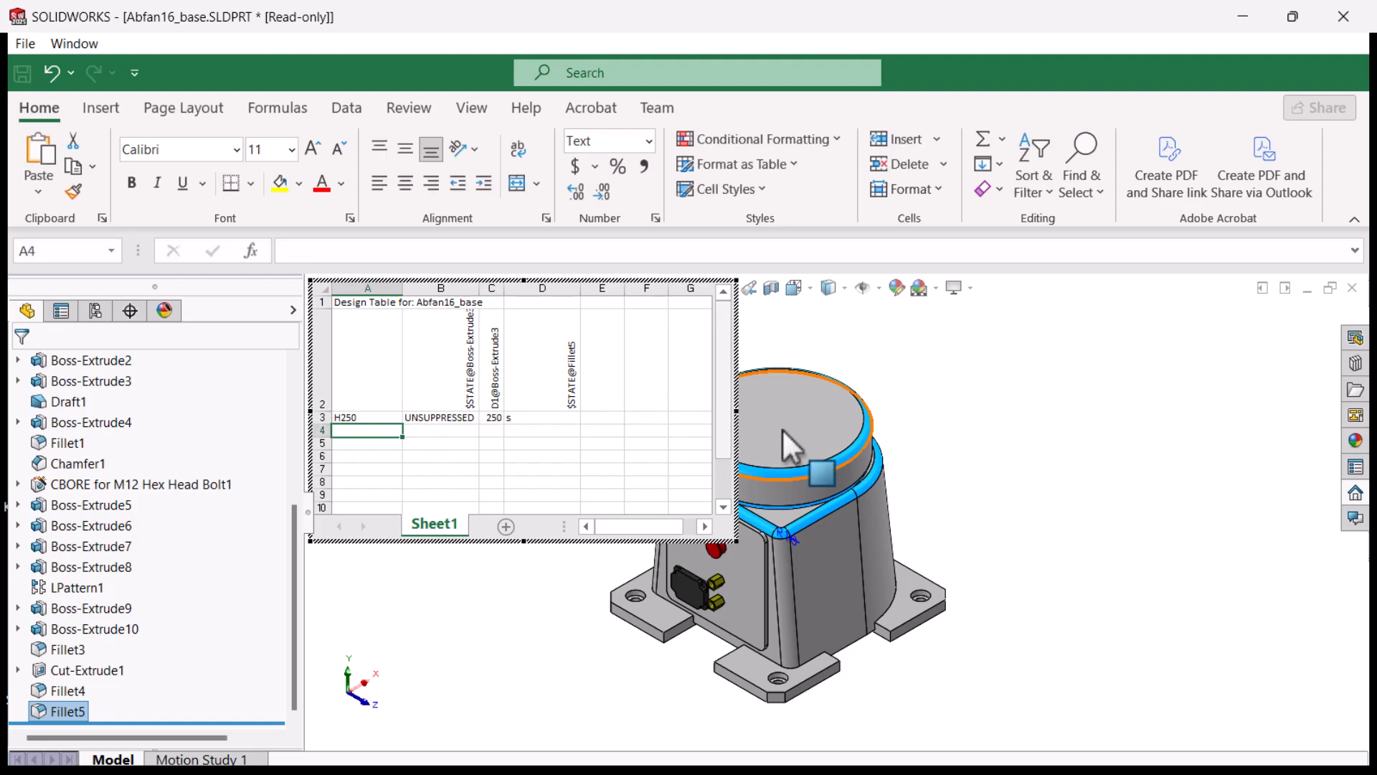